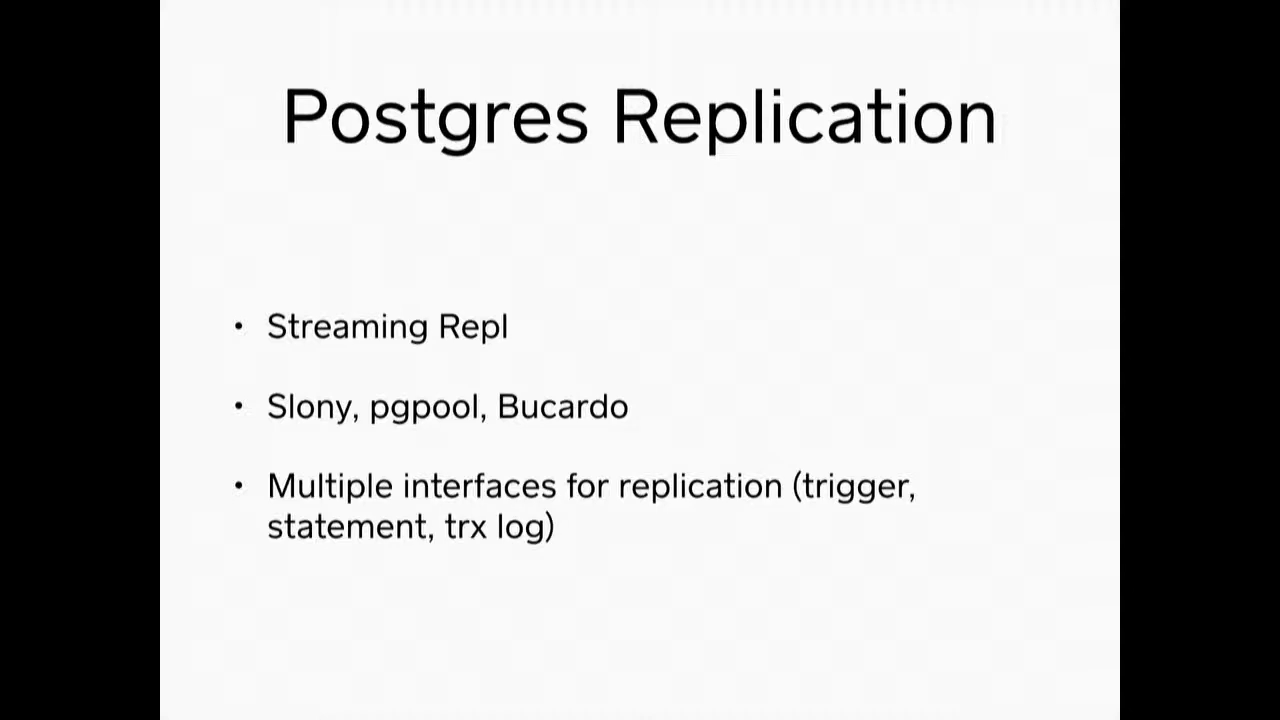
key(Right)
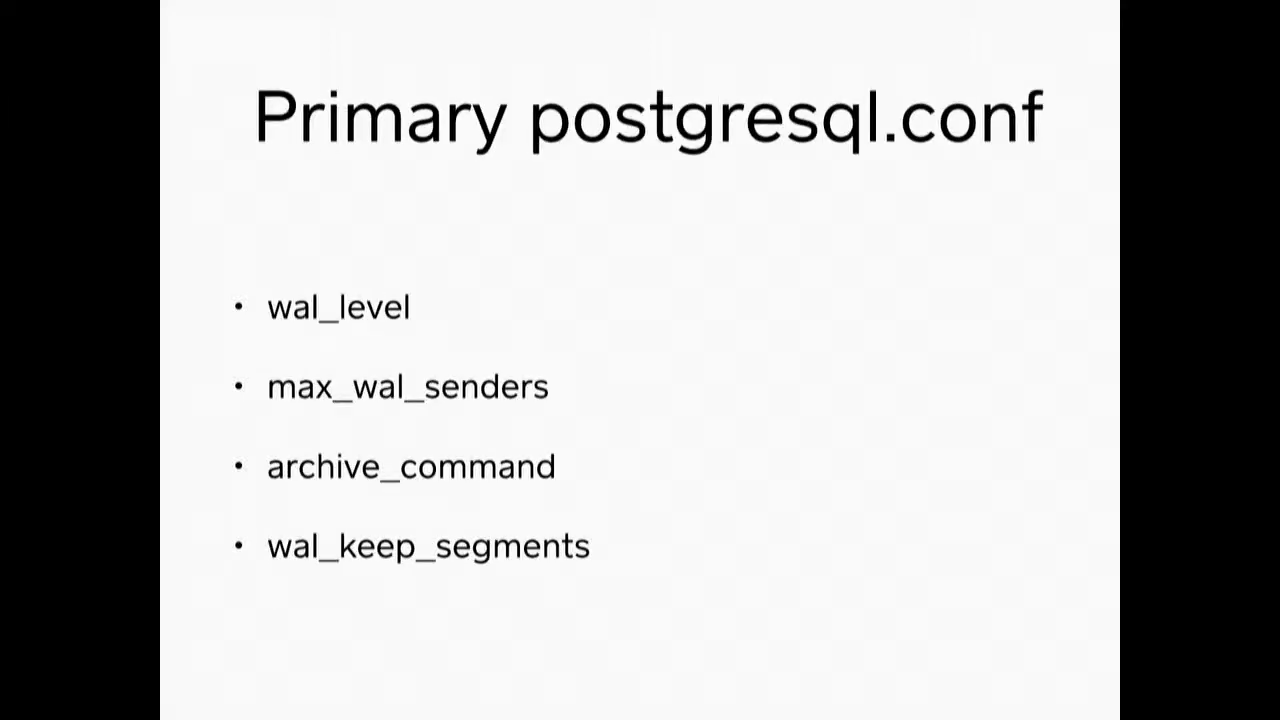